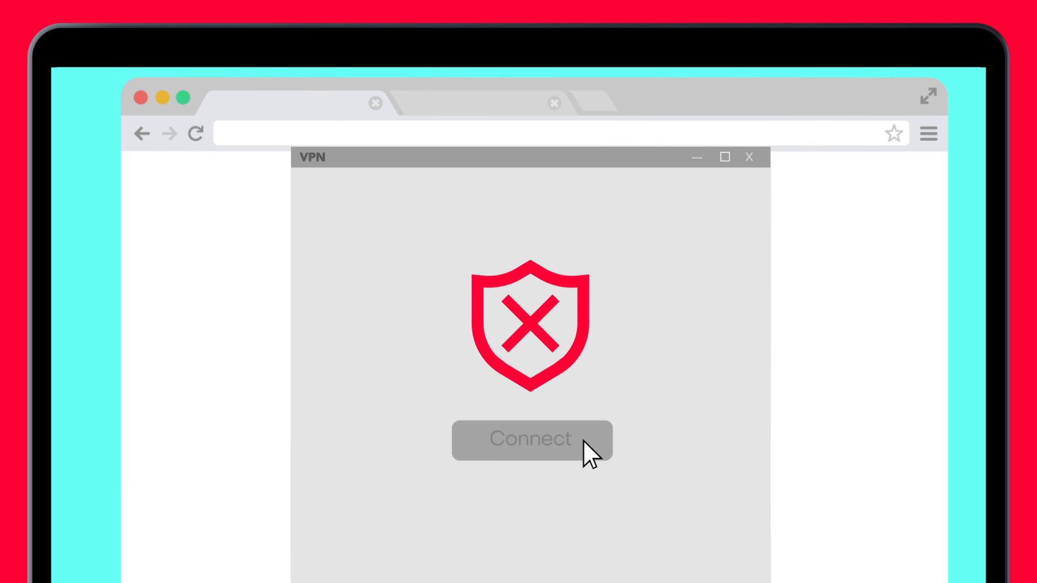
pyautogui.click(531, 440)
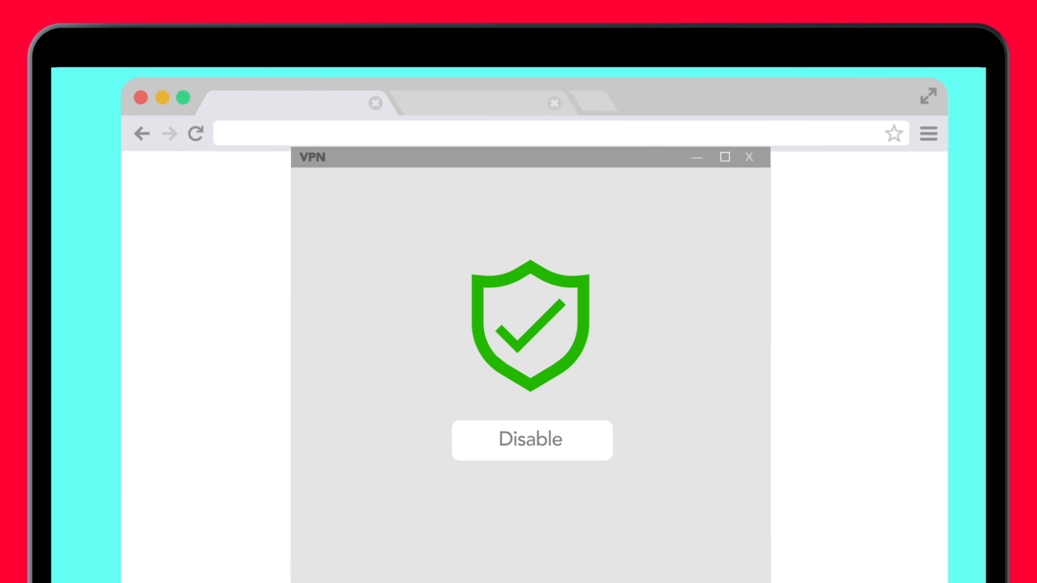